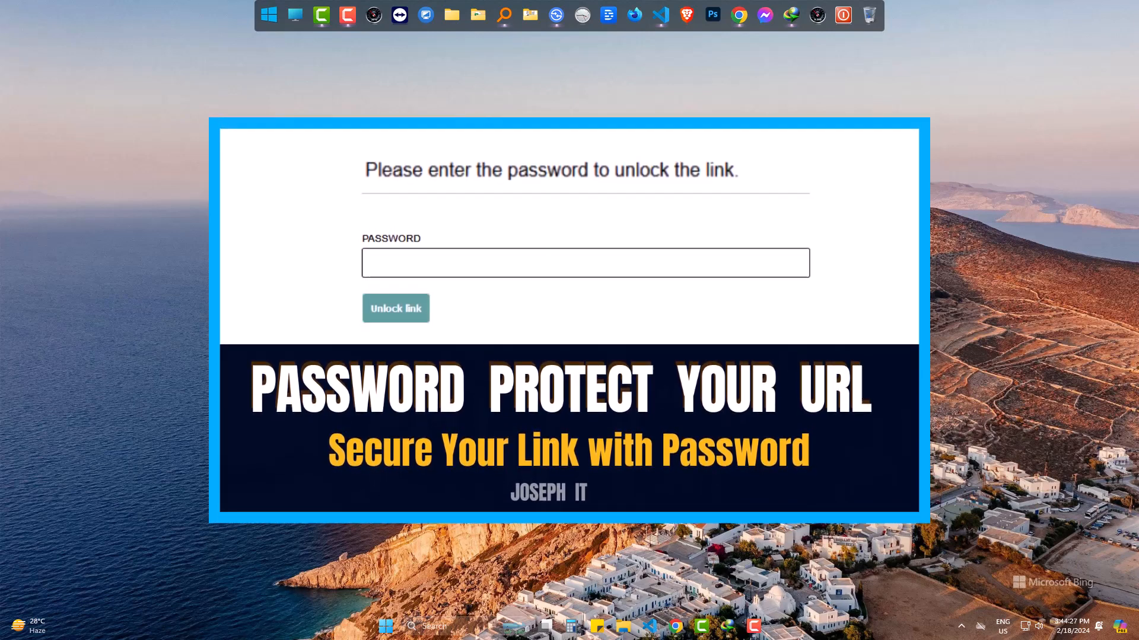
# - Scroll the Link Lock create page to view the secret link, hint and password fields
pyautogui.scroll(-3)
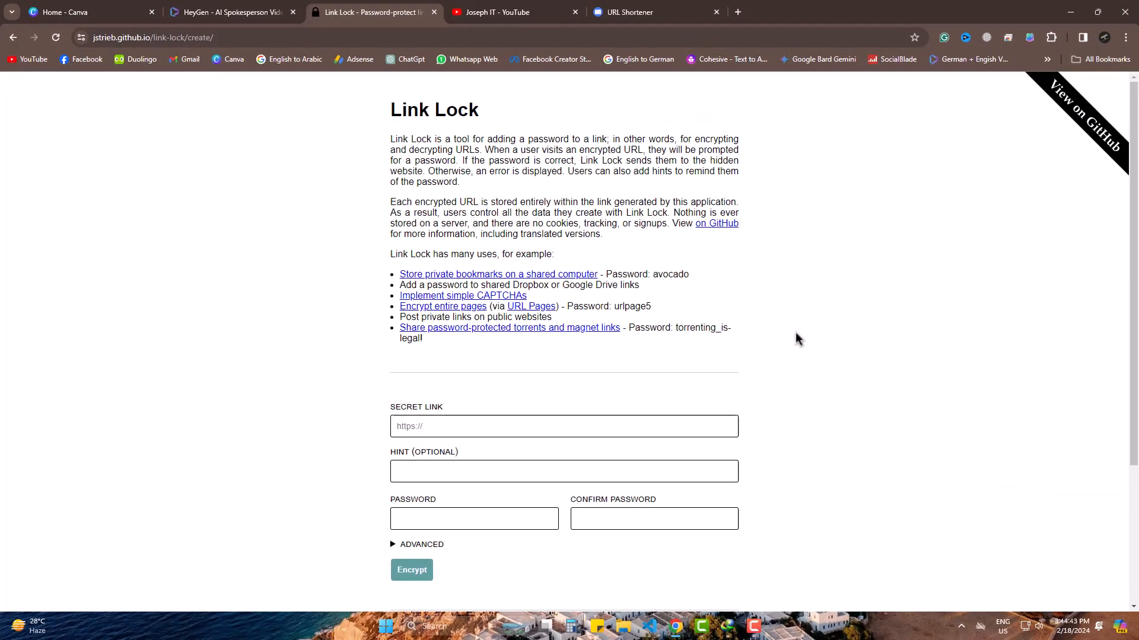
# - Copy the YouTube channel address from its tab and return to the Link Lock form
pyautogui.scroll(-3)
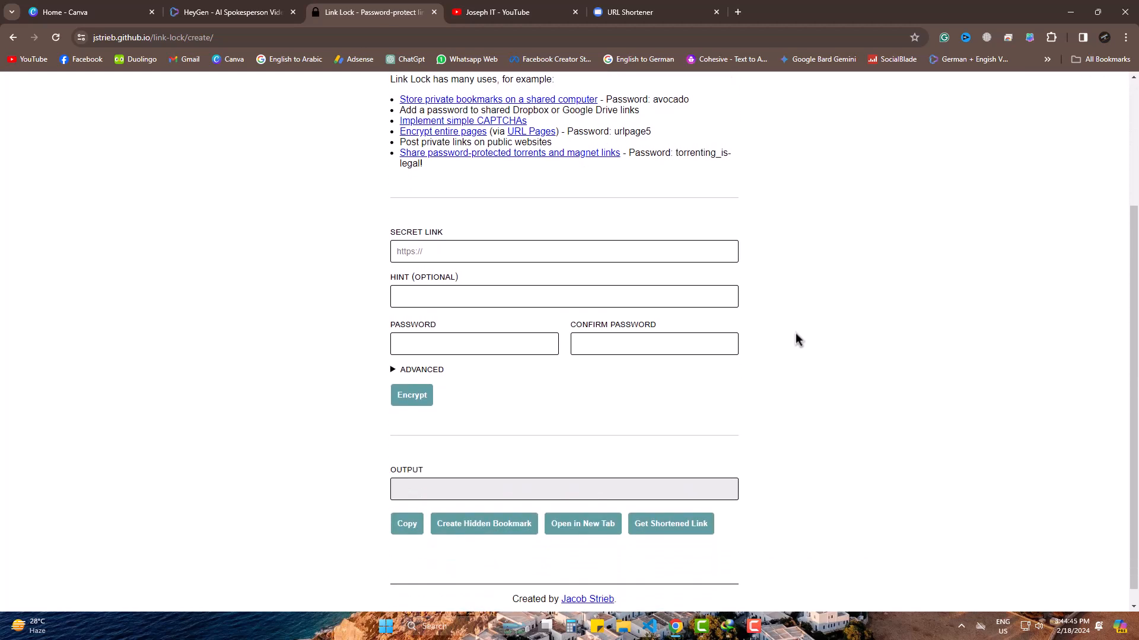
pyautogui.click(508, 13)
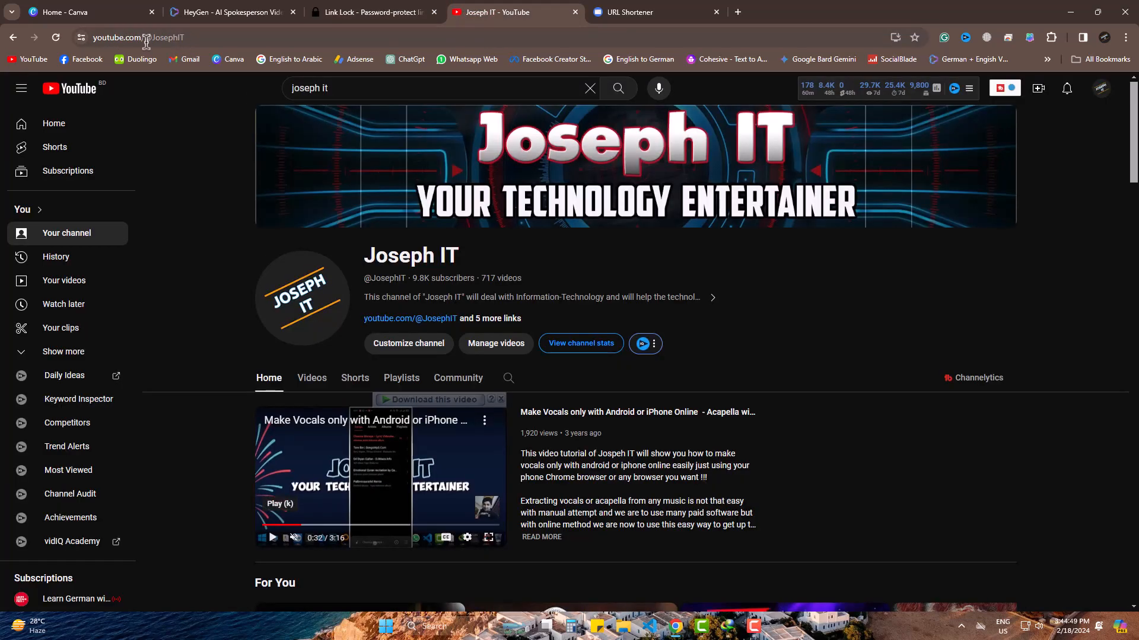
pyautogui.click(138, 37)
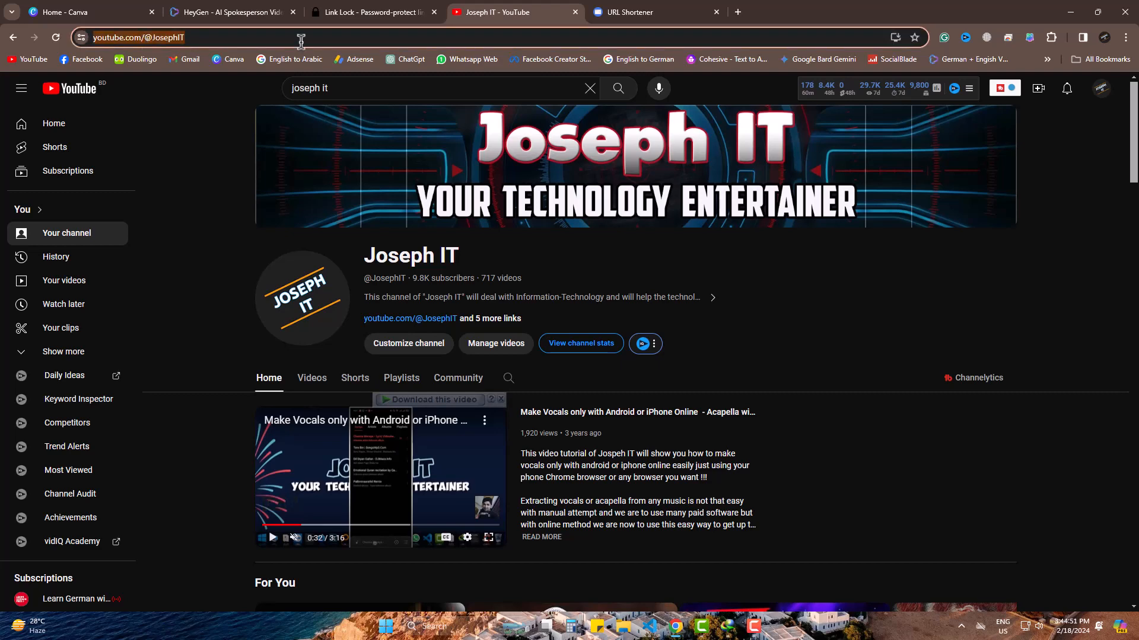
pyautogui.rightClick(138, 37)
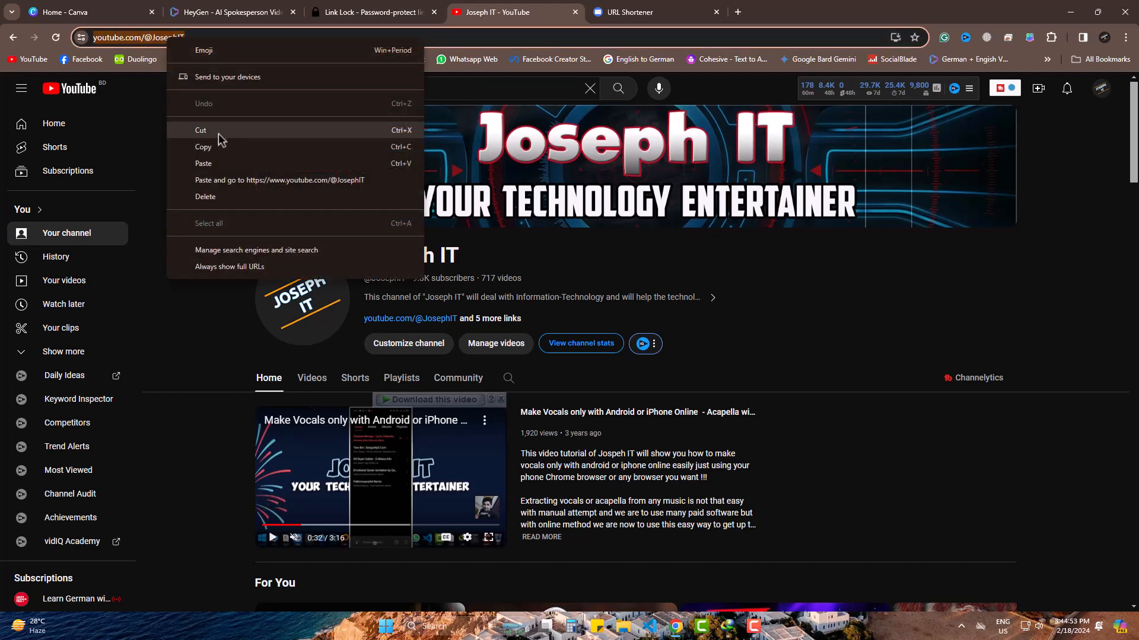
pyautogui.click(370, 12)
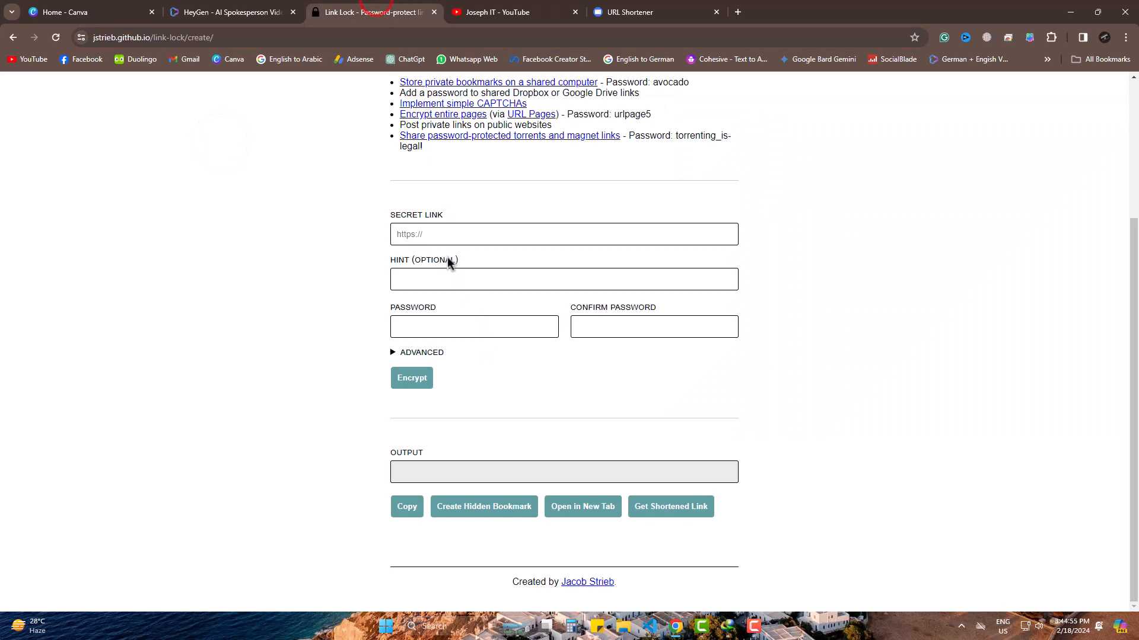
pyautogui.write('https://www.youtube.com/@JosephIT')
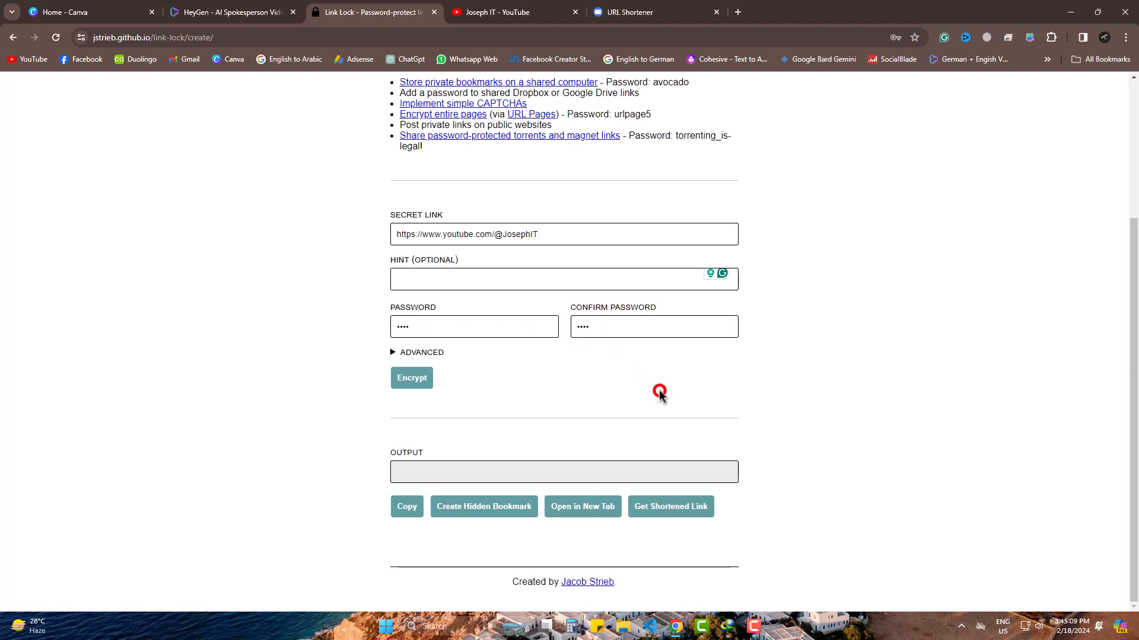
pyautogui.click(411, 378)
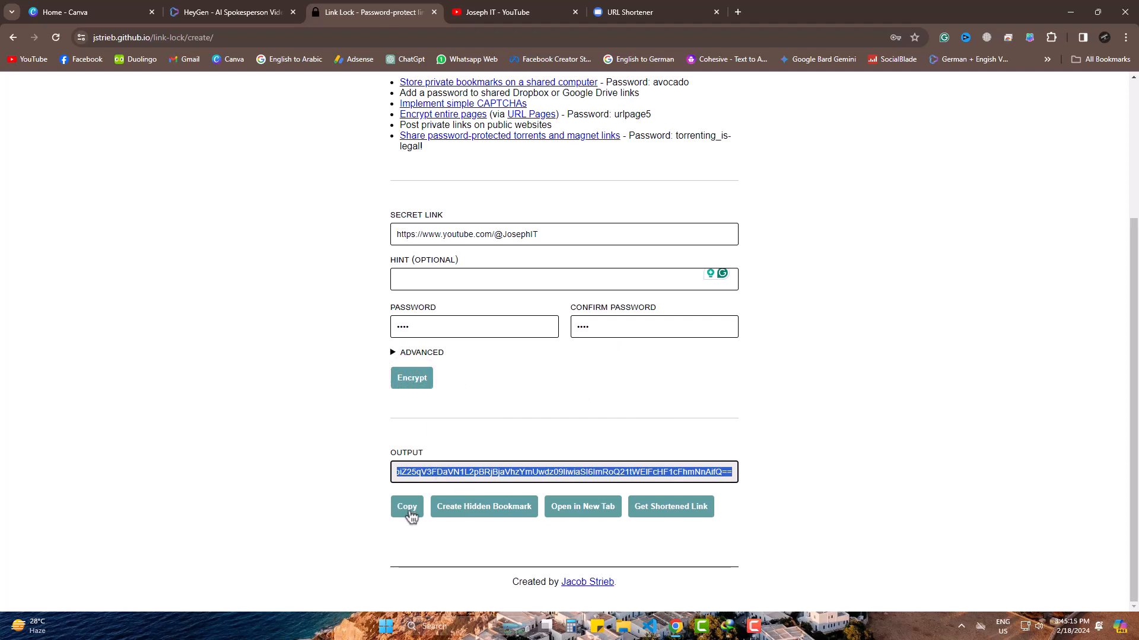
pyautogui.click(407, 506)
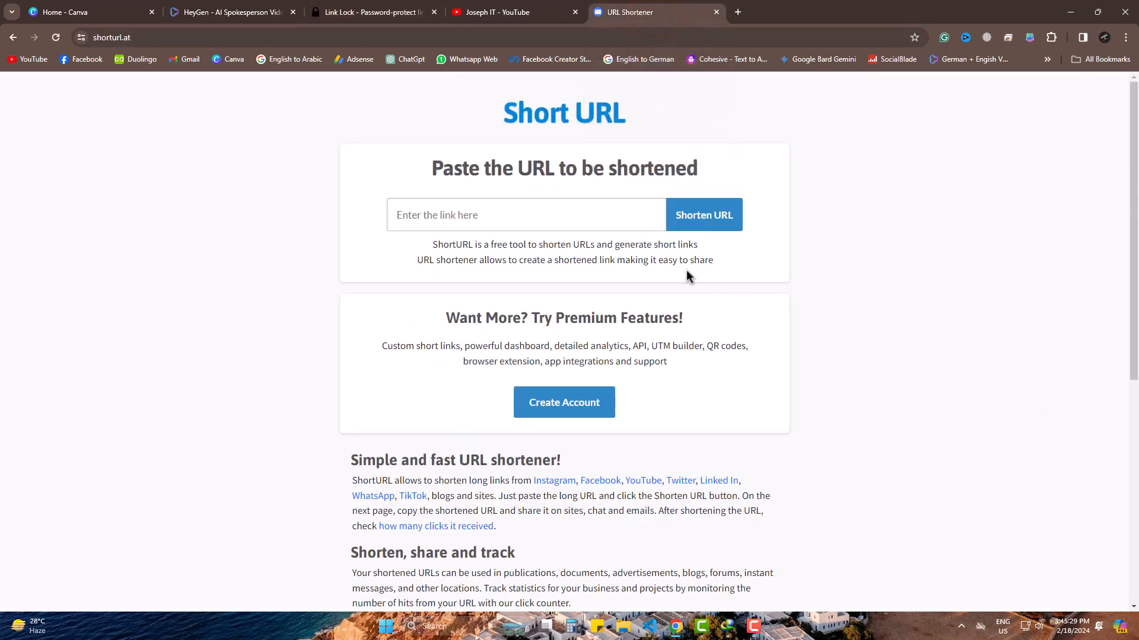
pyautogui.rightClick(525, 215)
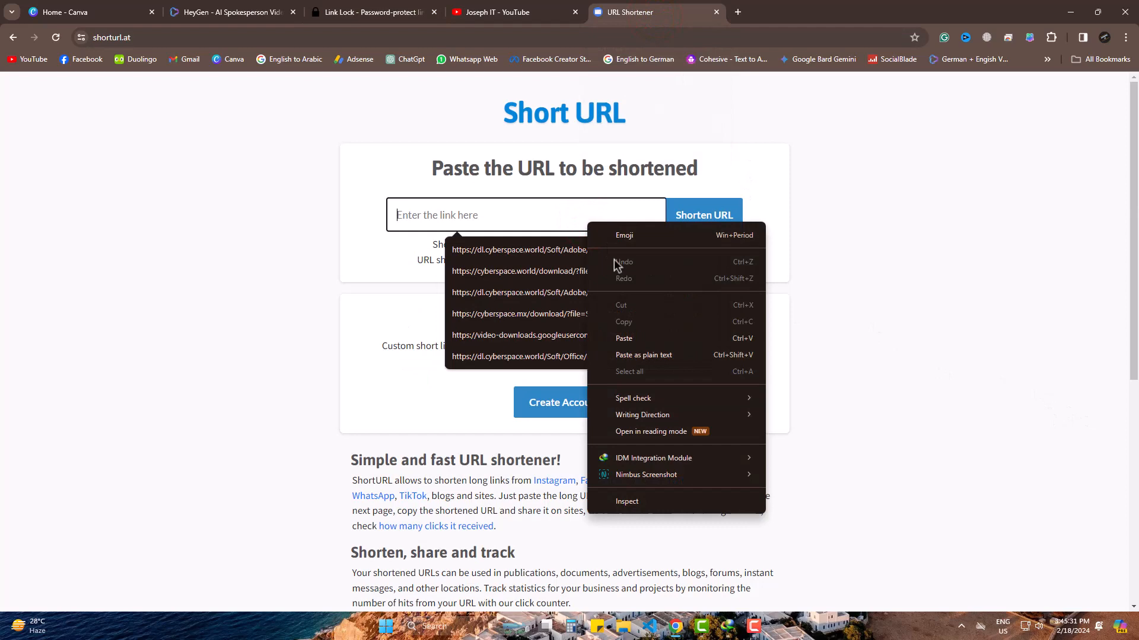
pyautogui.click(623, 339)
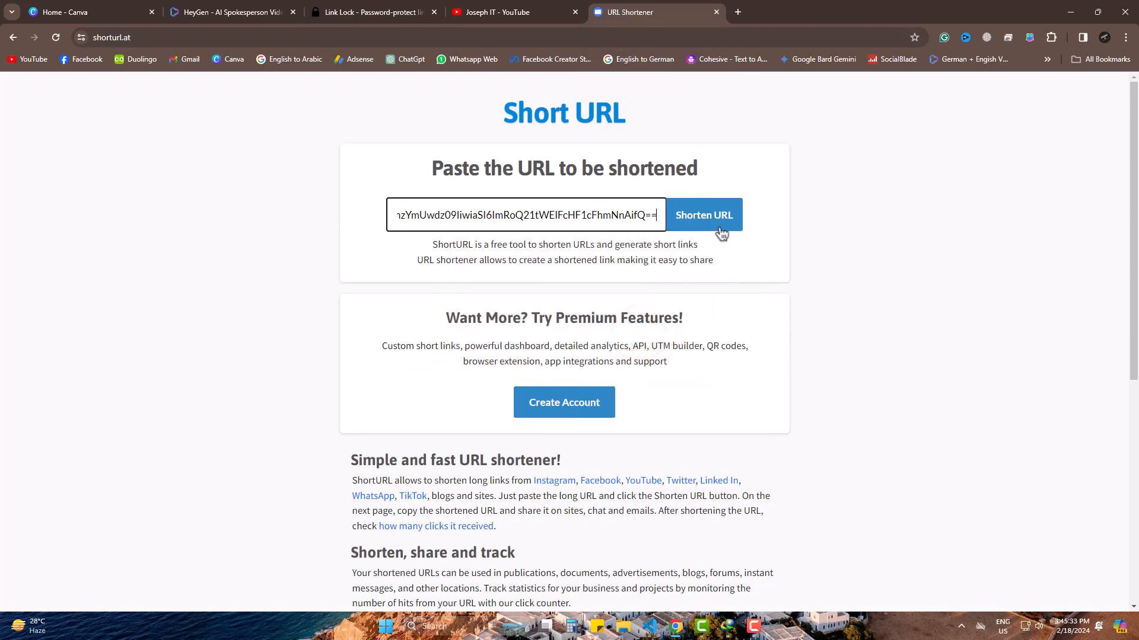
pyautogui.click(703, 215)
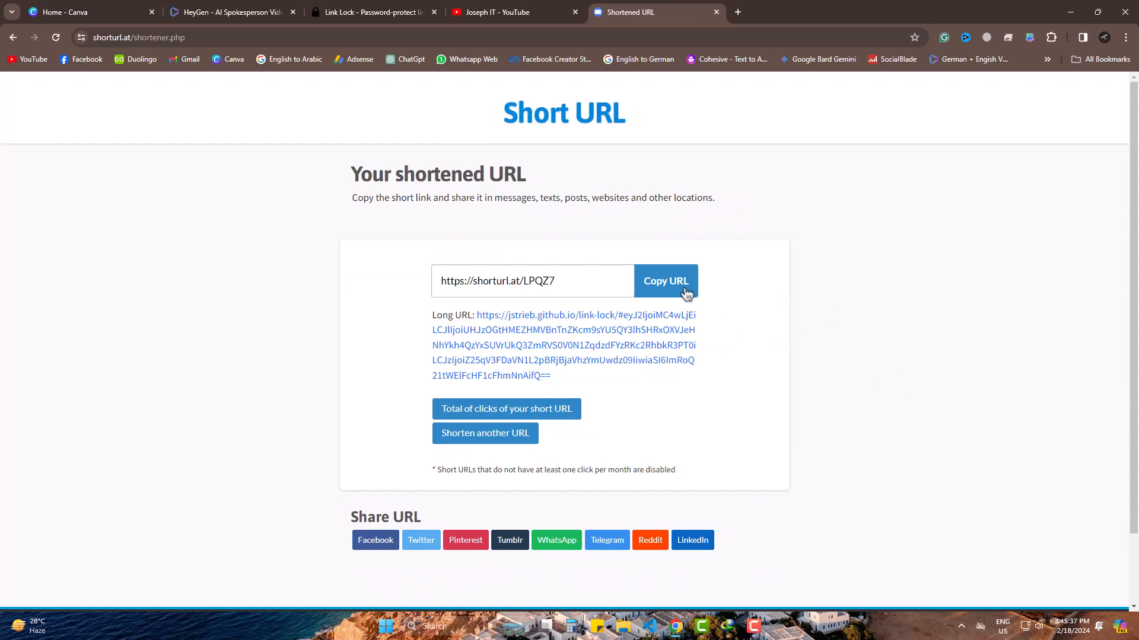
pyautogui.click(666, 281)
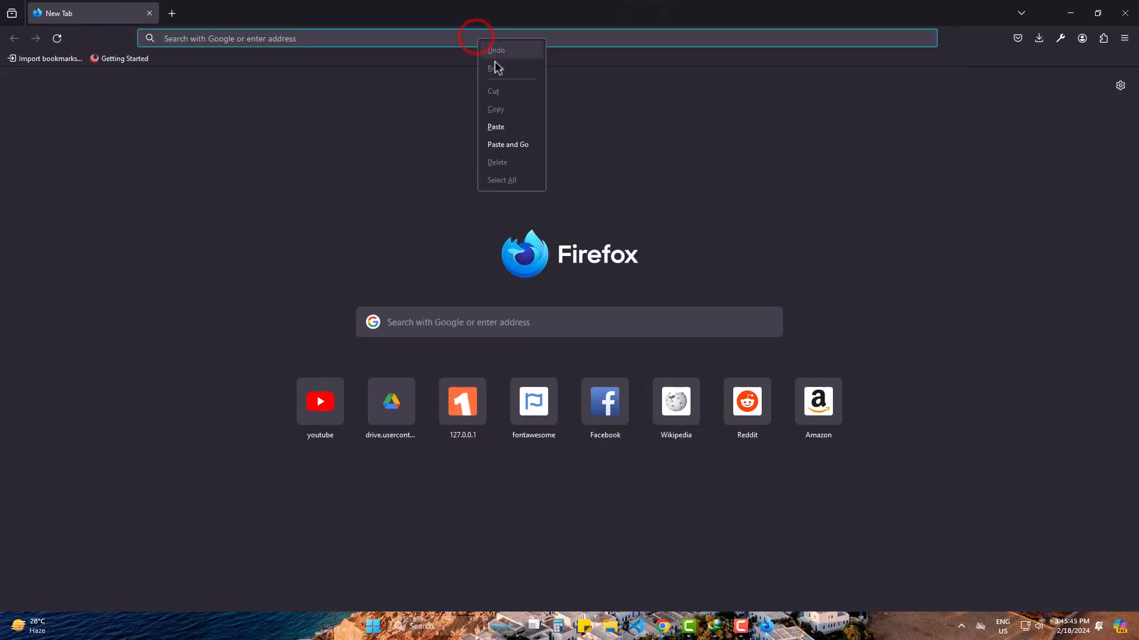
pyautogui.moveTo(512, 144)
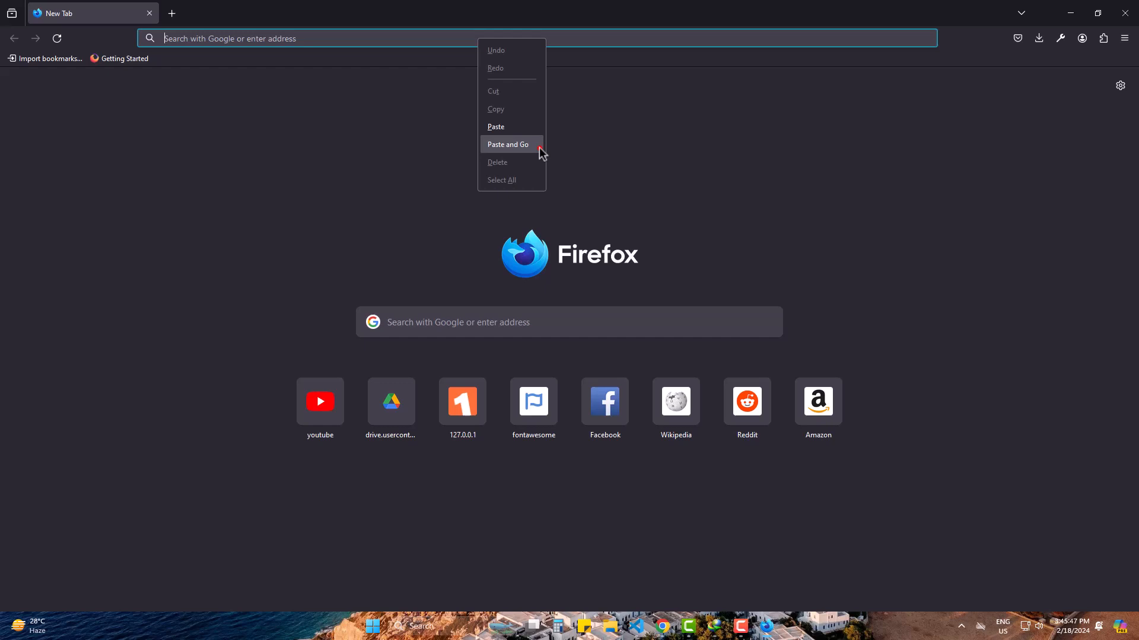
# - Open the short link in Firefox, enter the password and unlock it to reach the channel
pyautogui.click(507, 144)
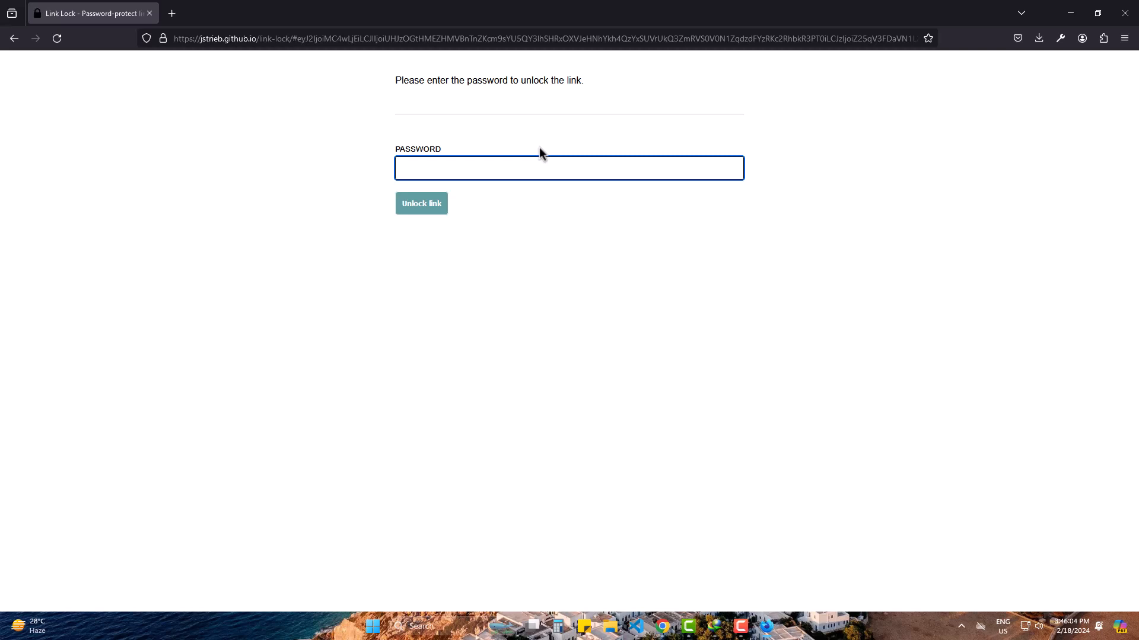
pyautogui.write('•')
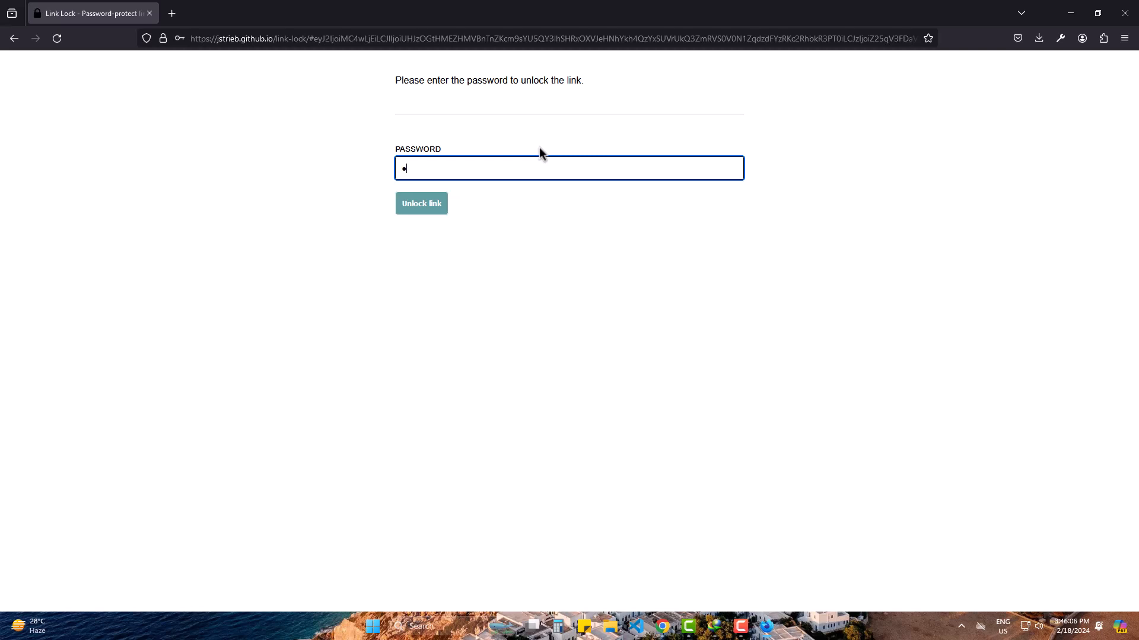
pyautogui.click(421, 203)
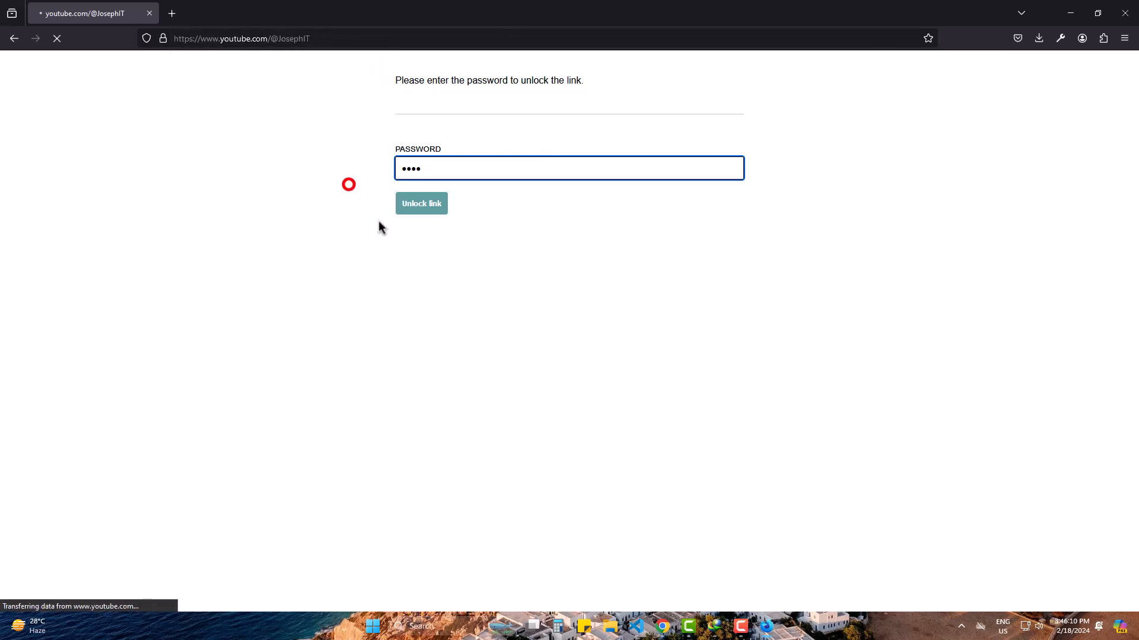
pyautogui.click(421, 203)
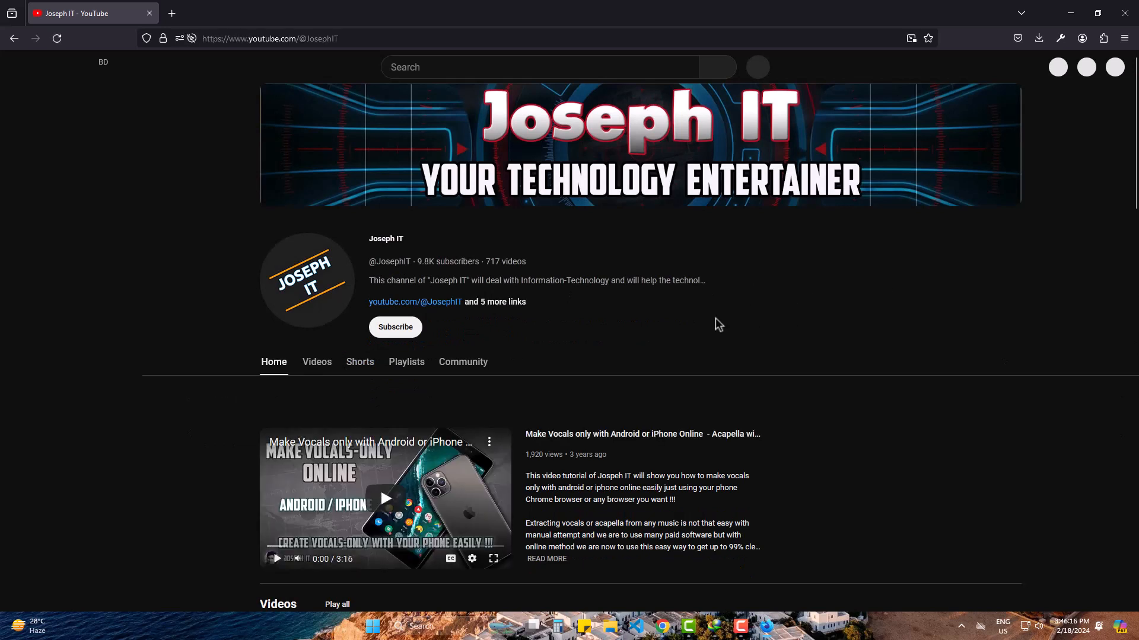
pyautogui.click(21, 67)
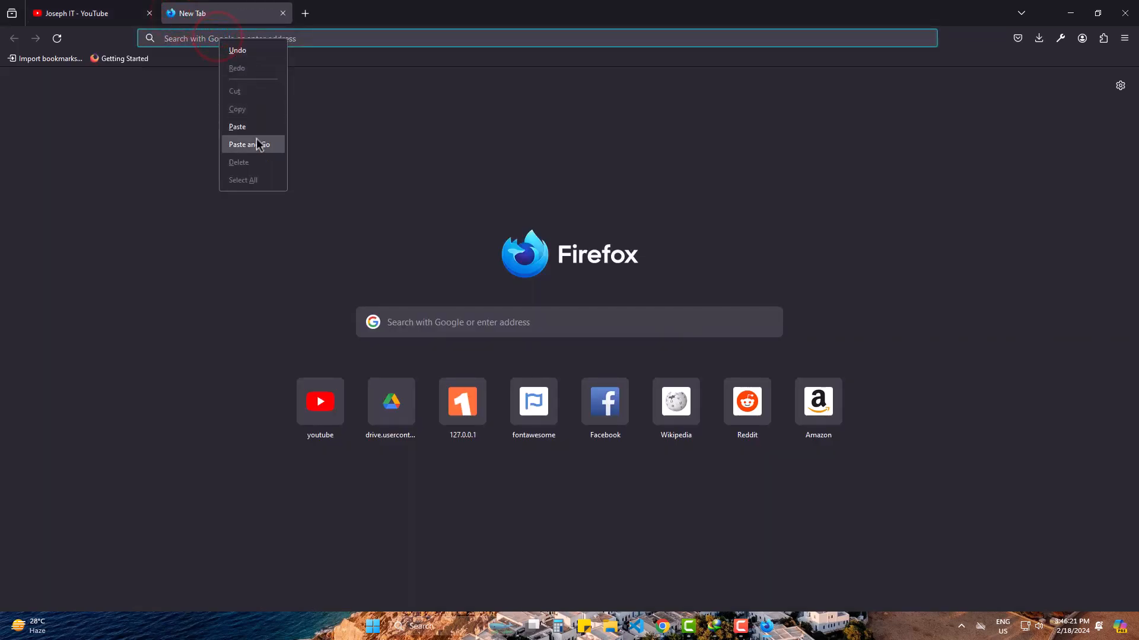
# - Reopen the short link in the new tab and get the incorrect-password error
pyautogui.click(248, 145)
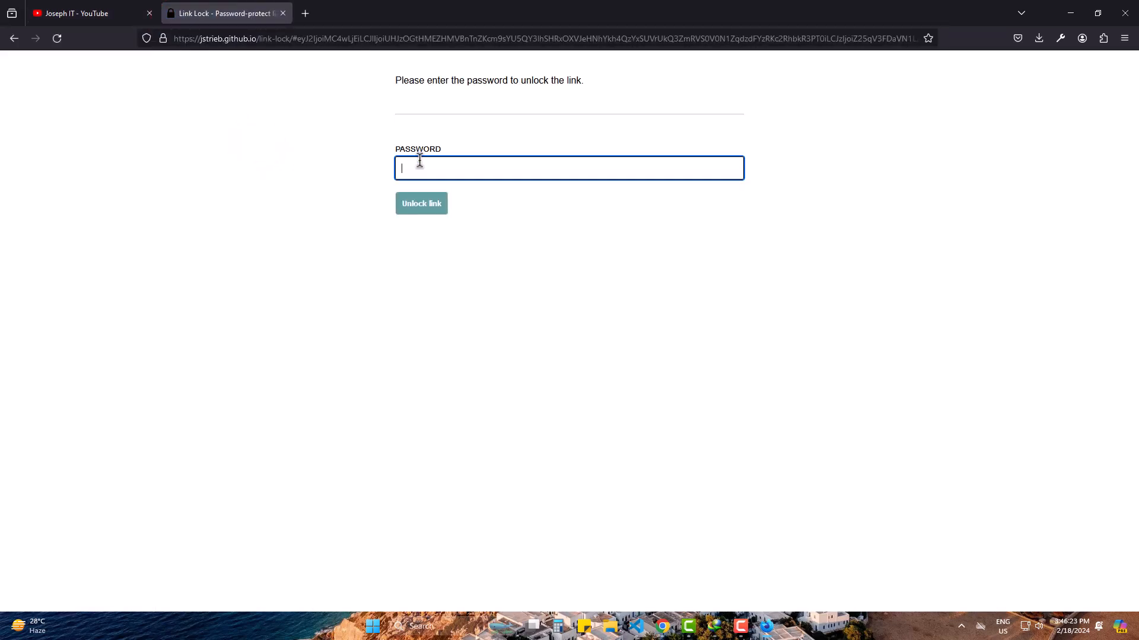
pyautogui.click(421, 204)
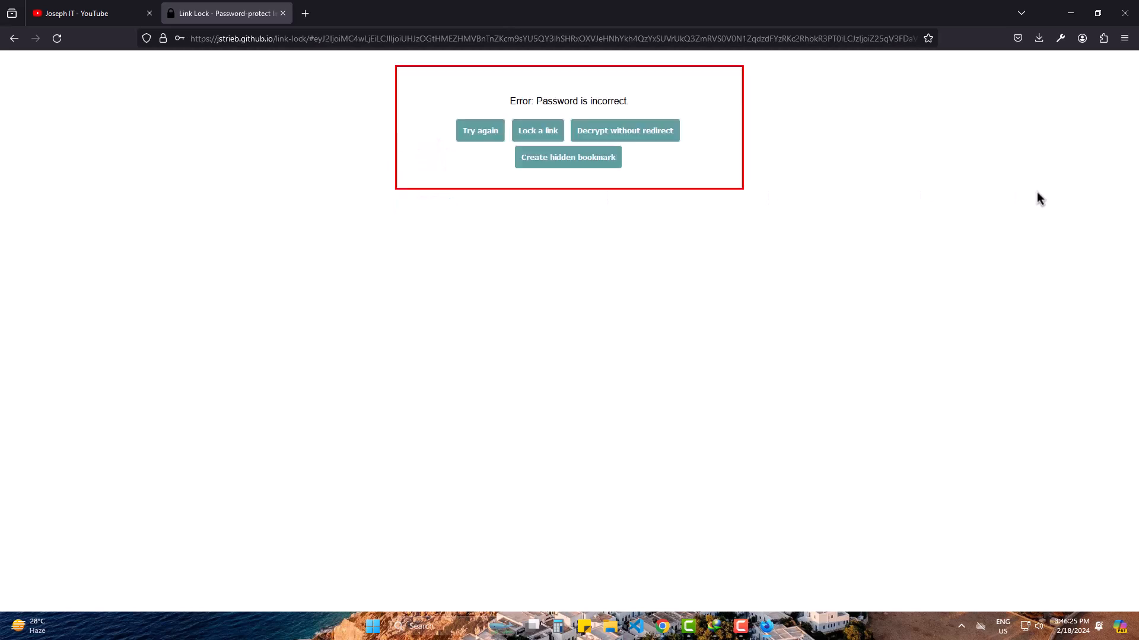
pyautogui.moveTo(837, 227)
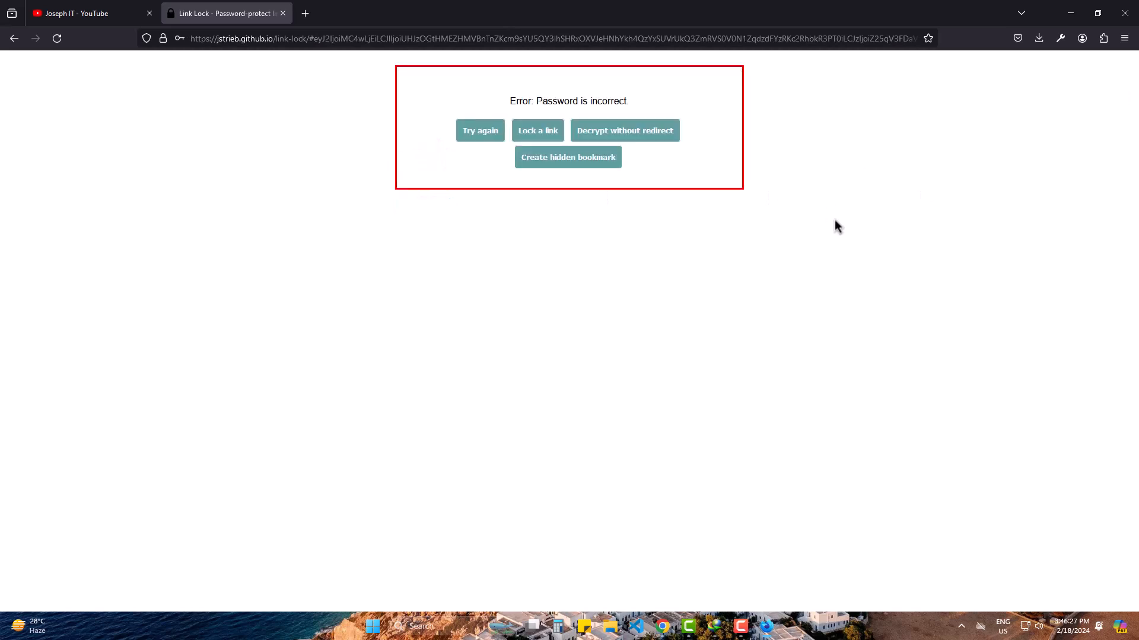
pyautogui.click(479, 130)
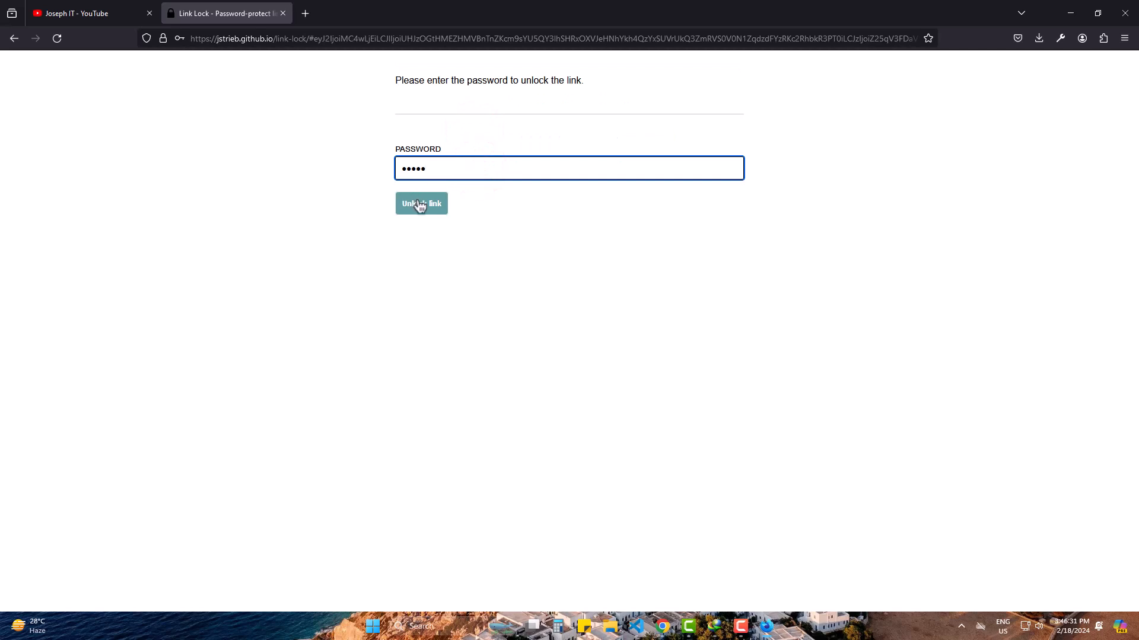
# - Correct the password, unlock the link to the Joseph IT channel and dismiss the save prompt
pyautogui.click(421, 203)
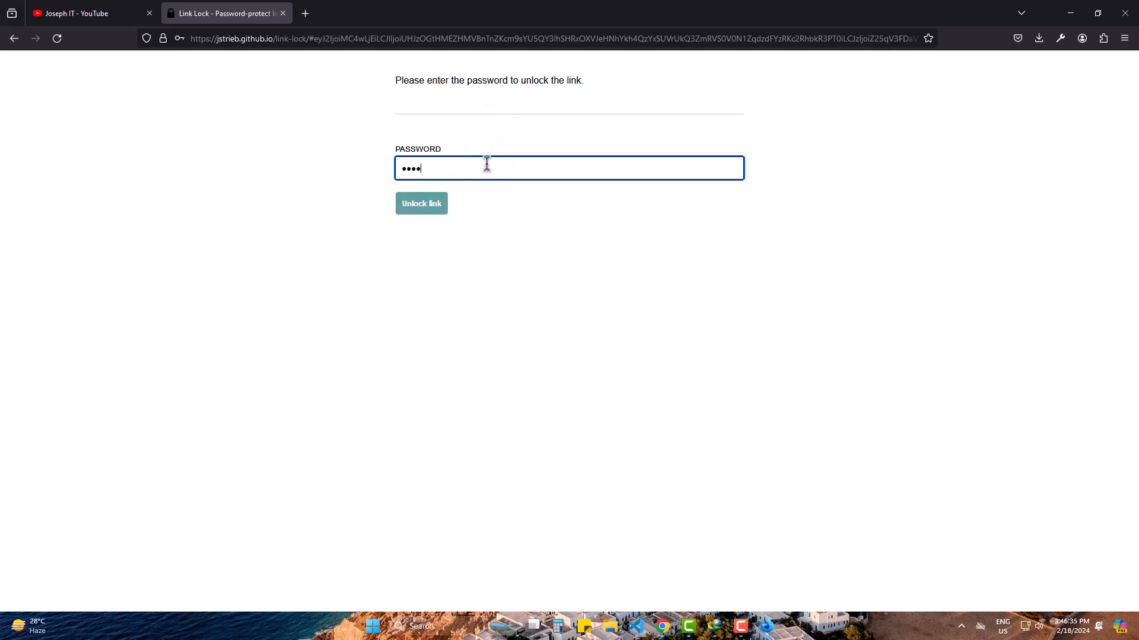
pyautogui.click(421, 203)
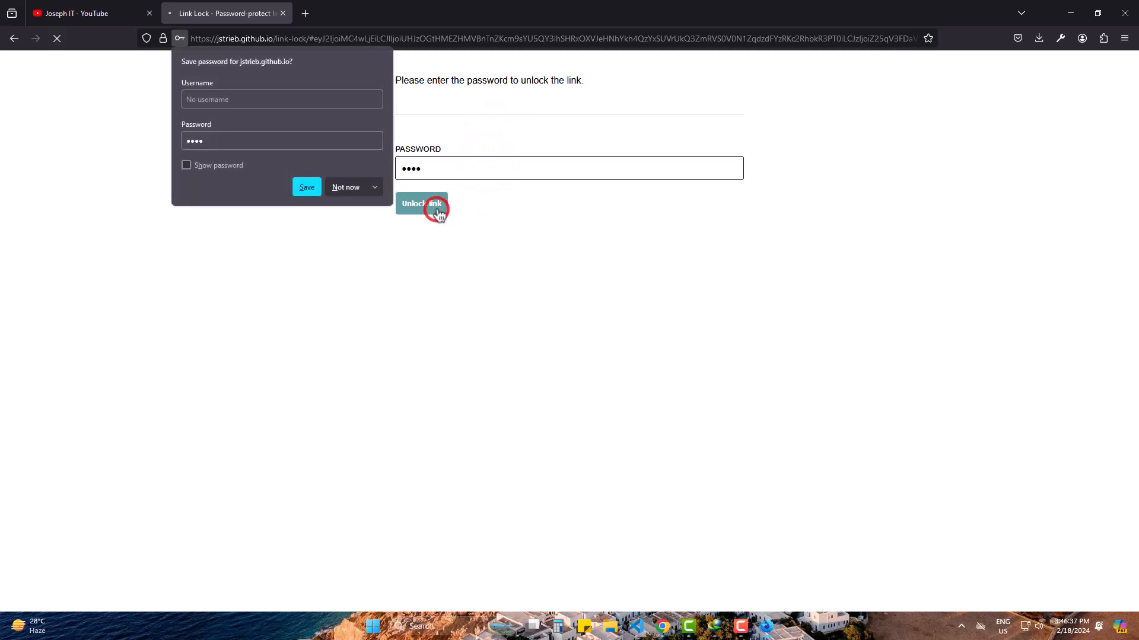
pyautogui.click(421, 203)
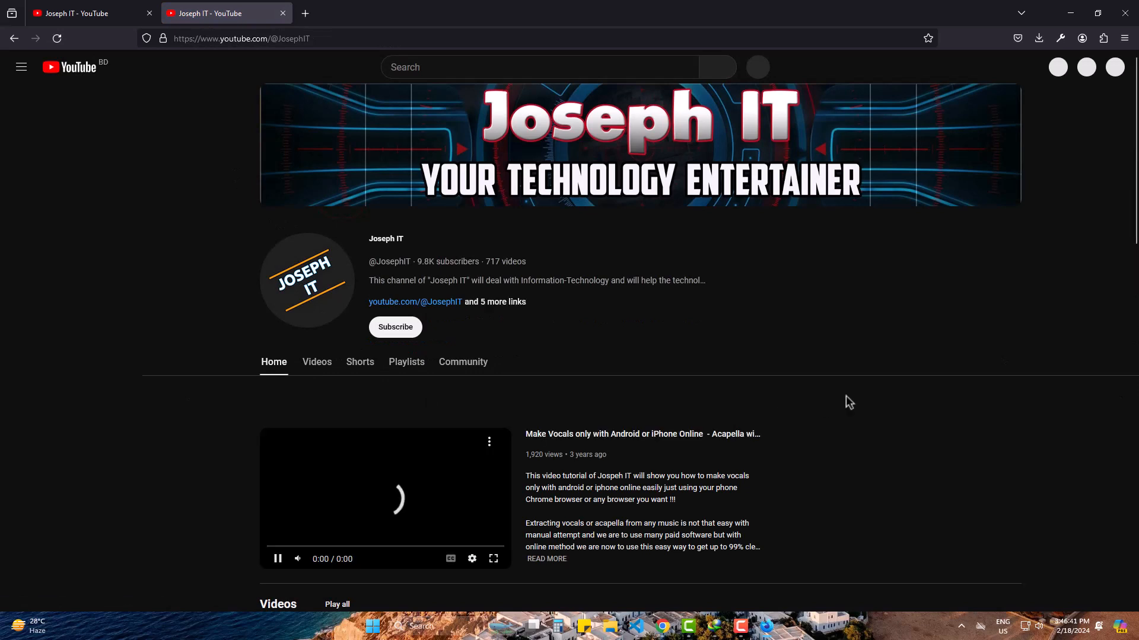
# - Let the Joseph IT channel page finish loading in the second tab
pyautogui.click(20, 67)
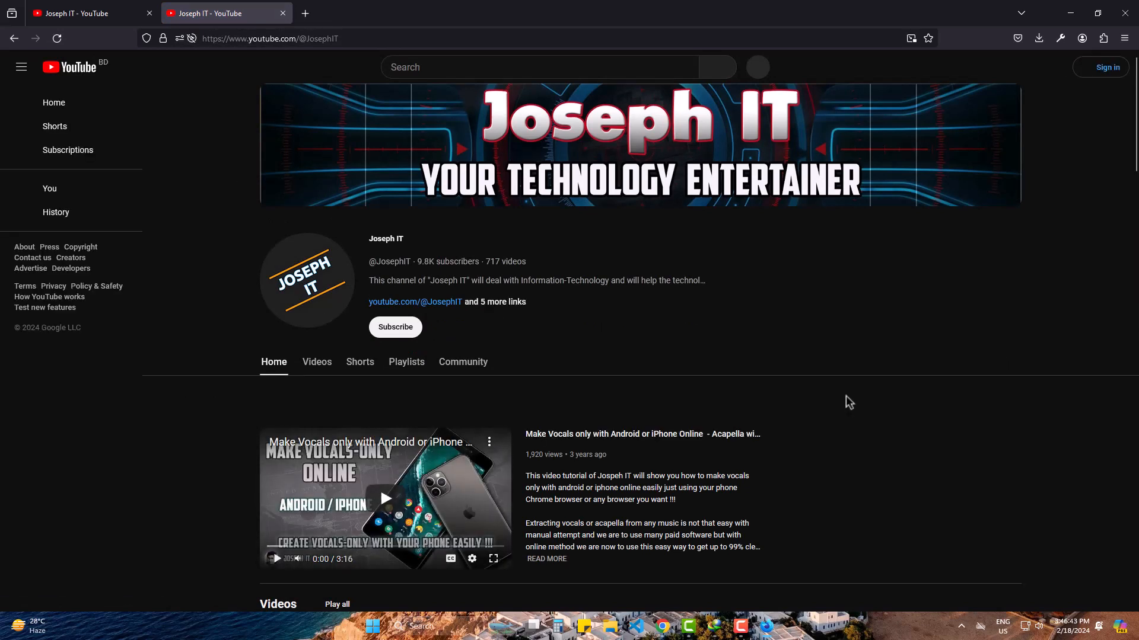
pyautogui.click(21, 67)
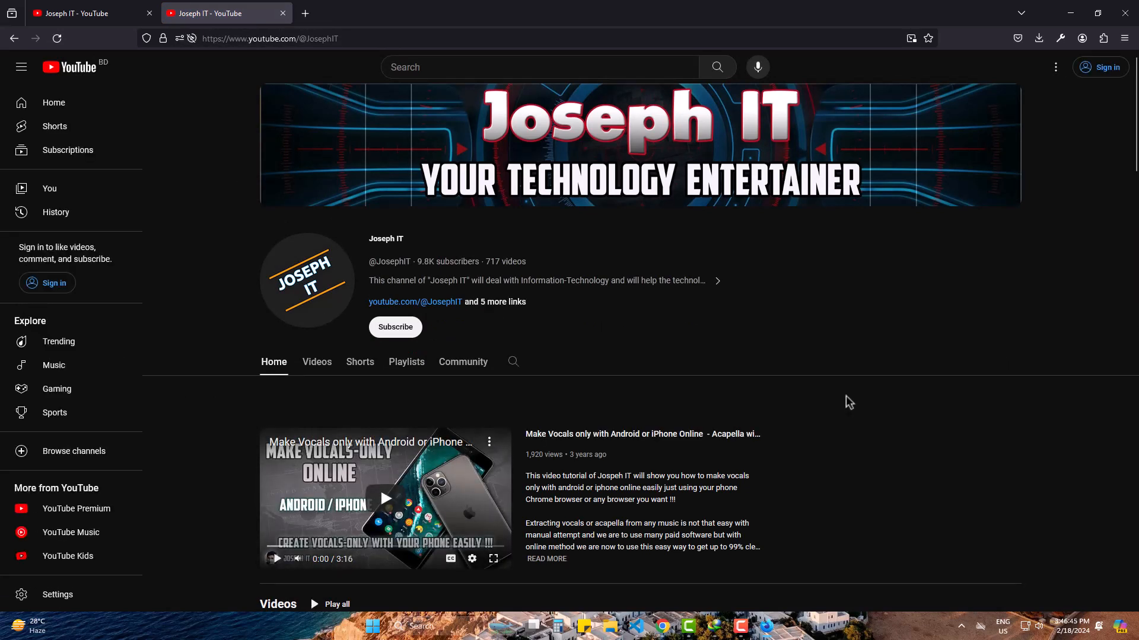